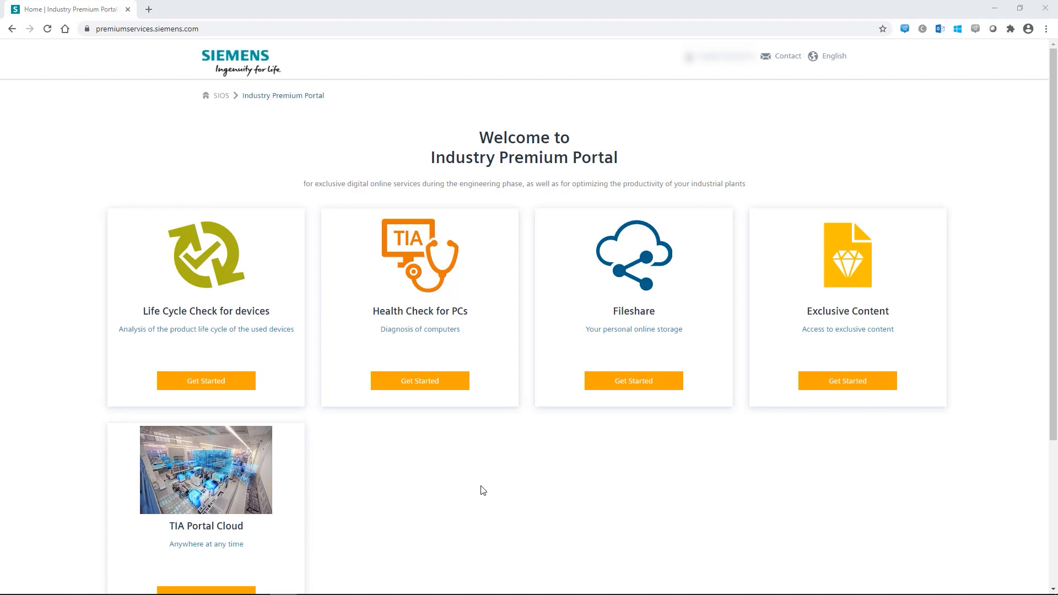
mouse_move(206, 380)
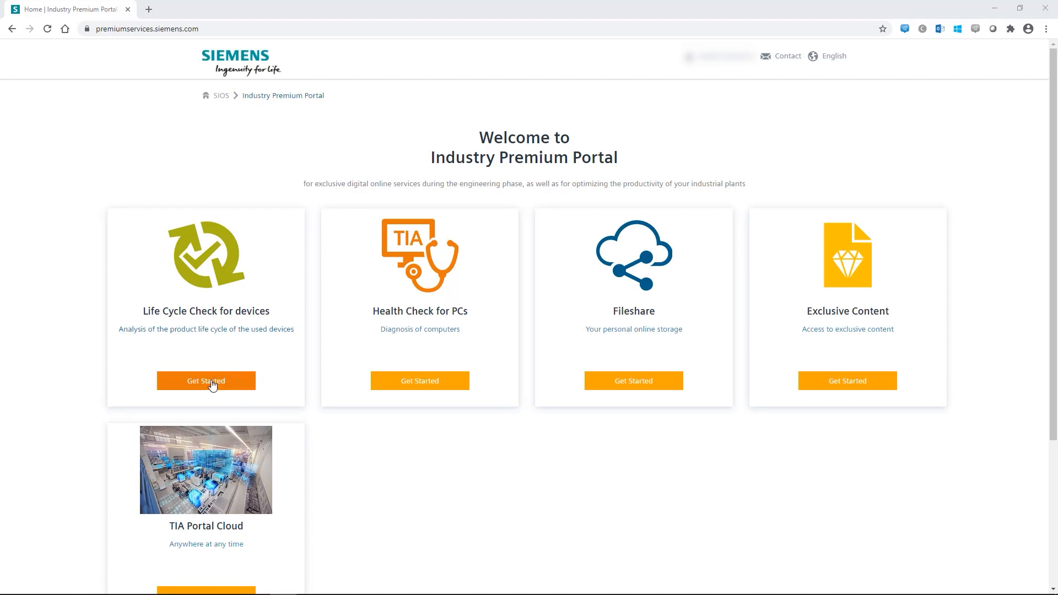
- Start the Life Cycle Check for devices service from the portal home page
left_click(206, 381)
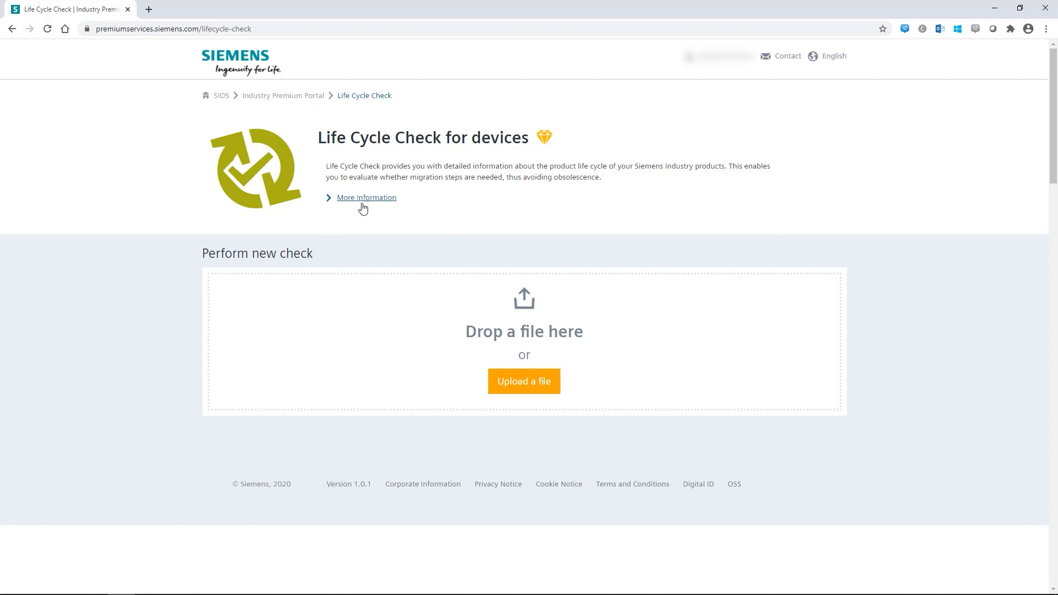
- Expand More information and download the Product_List_Template.xlsx Excel template
left_click(366, 197)
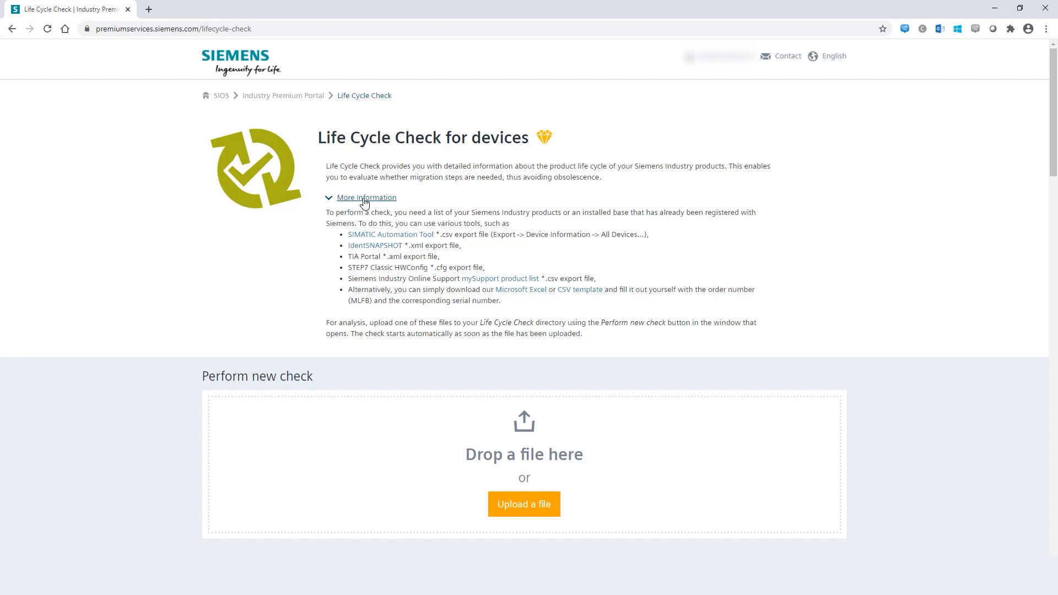
mouse_move(499, 277)
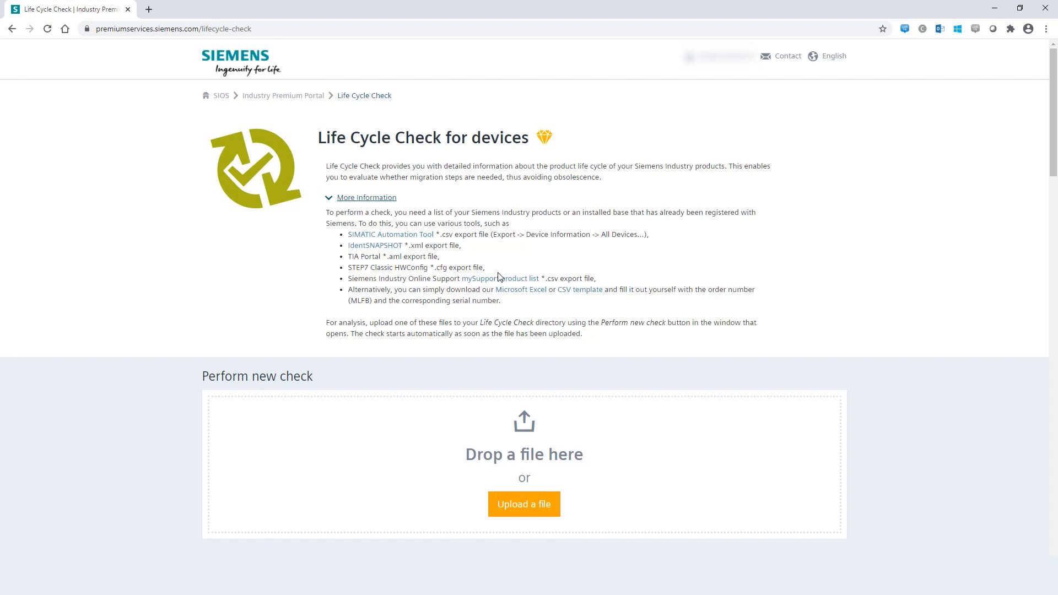
left_click(520, 289)
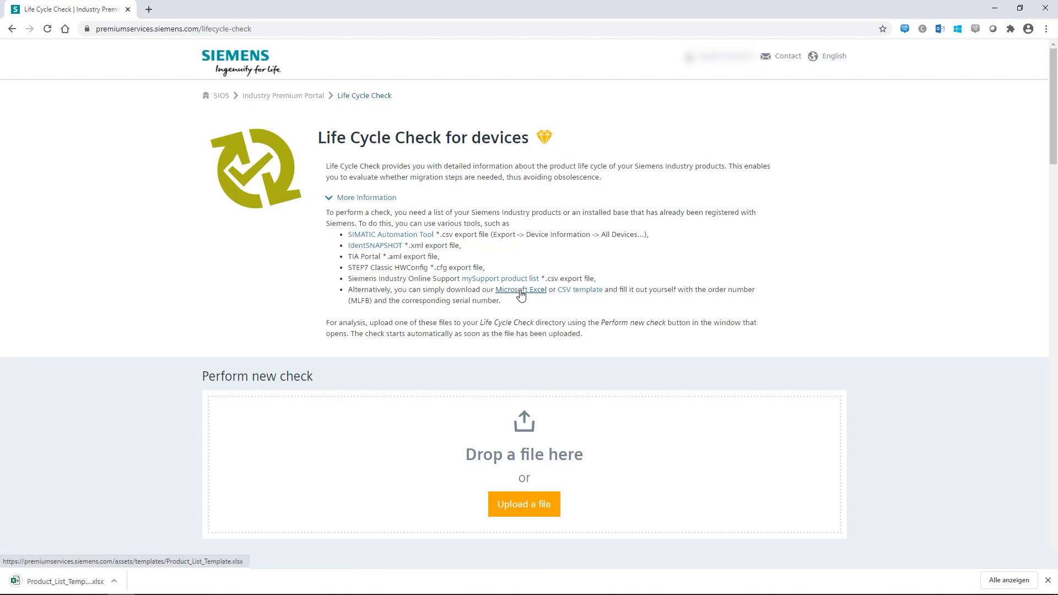
mouse_move(87, 549)
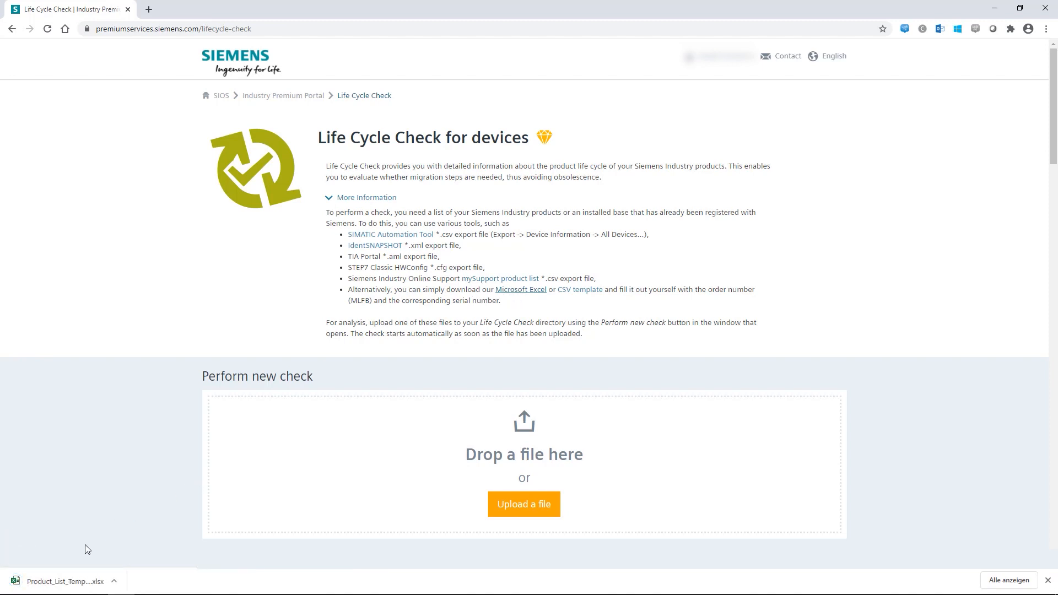
- View the downloaded template in Excel and select the Quantity column D
left_click(60, 580)
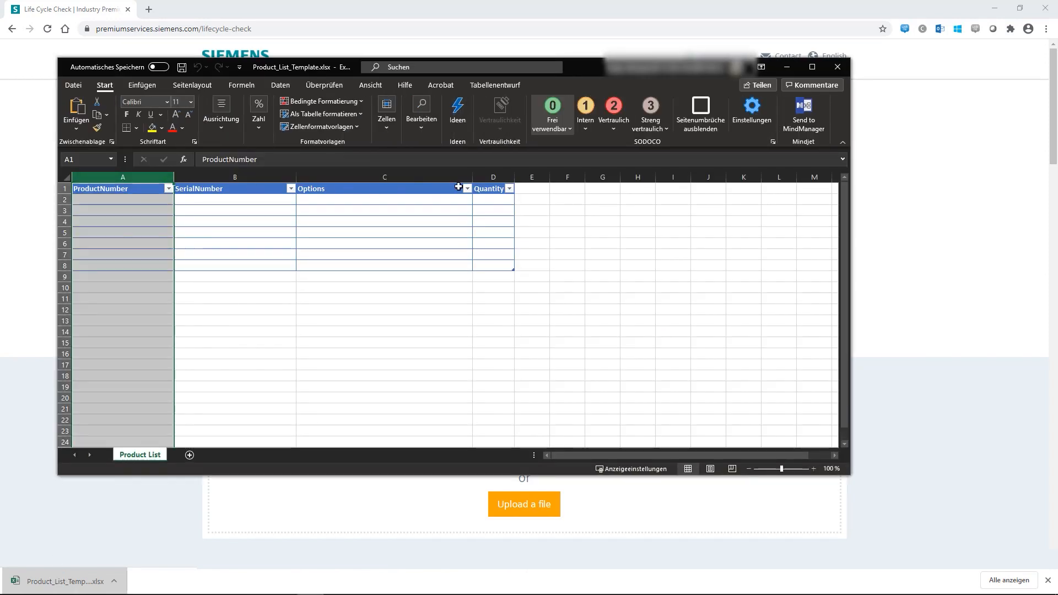
left_click(493, 177)
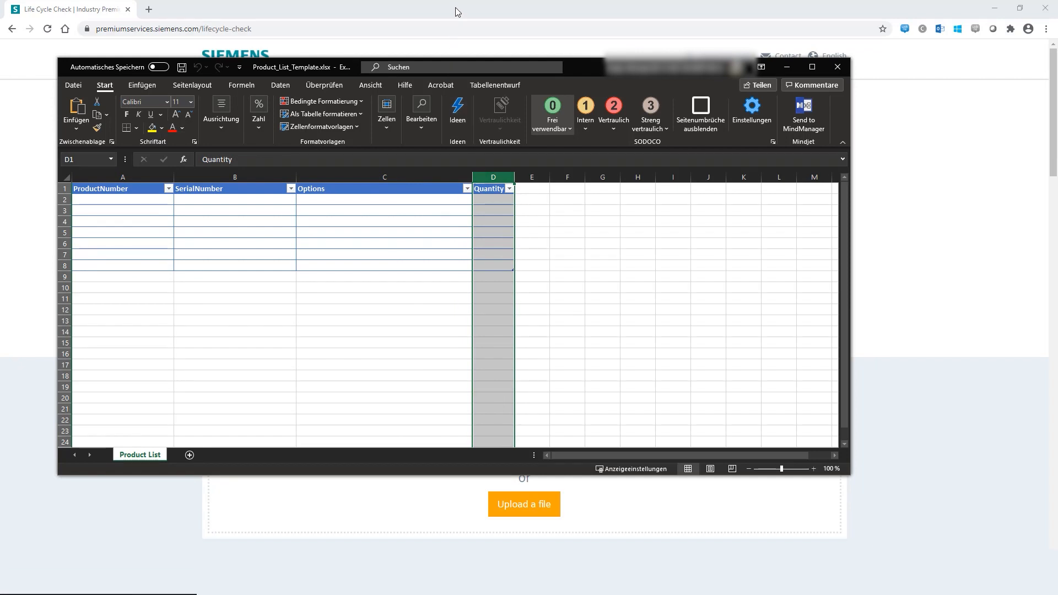
- Close Excel and upload Test file Life Cycle Check.csv to start a new check
left_click(837, 67)
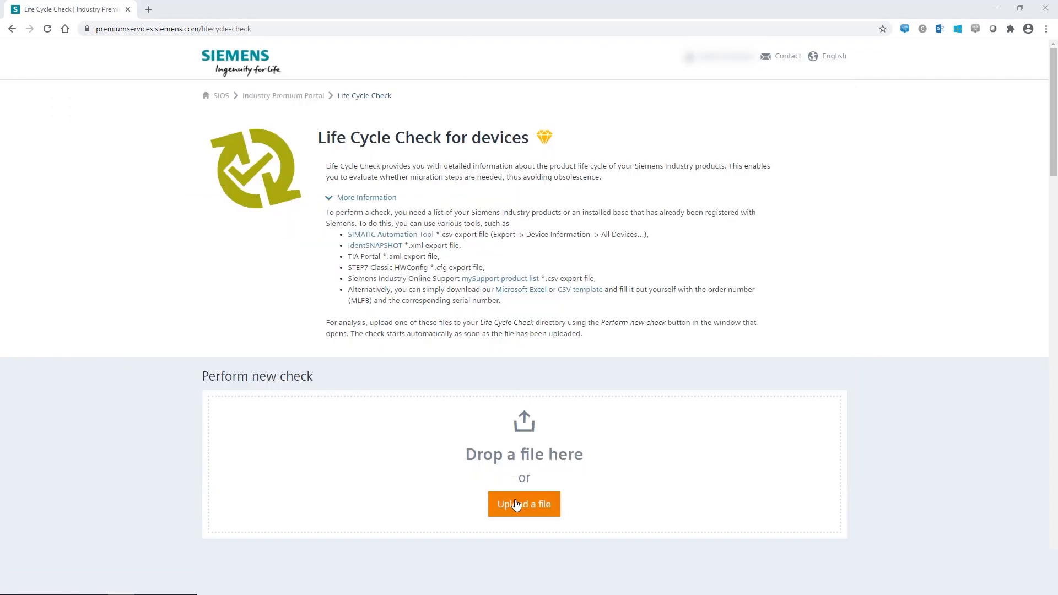
left_click(524, 504)
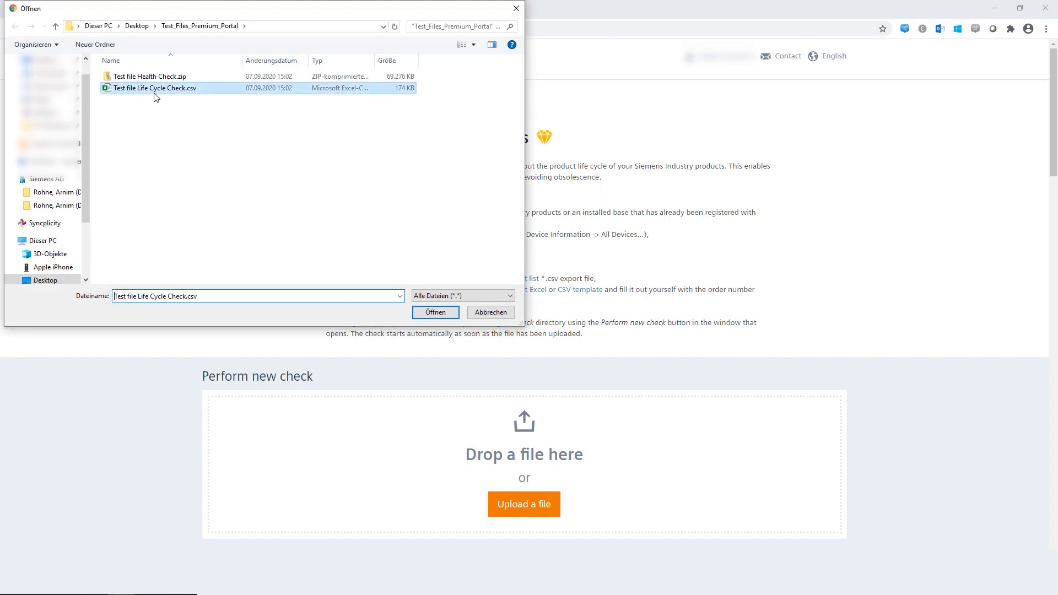
left_click(435, 312)
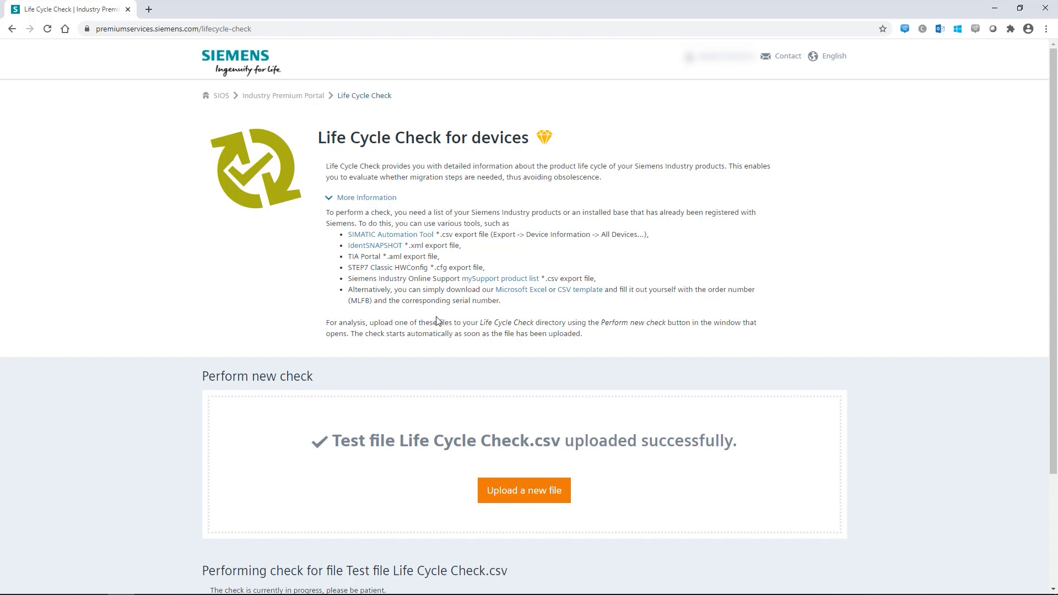
- Scroll down to the Analysis of the current availability pie chart and level table
scroll("down", 3)
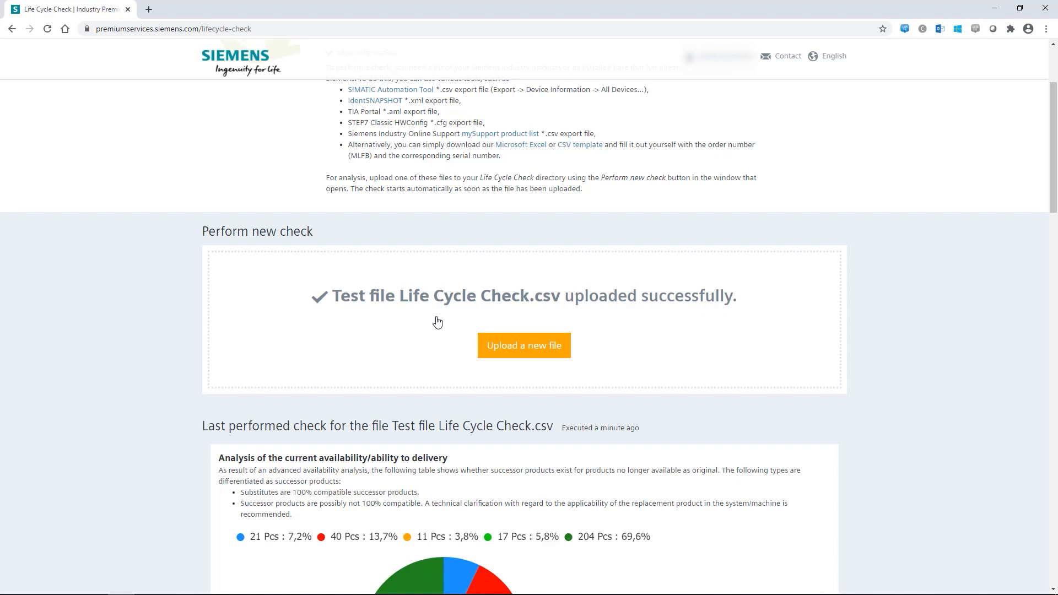
scroll("down", 3)
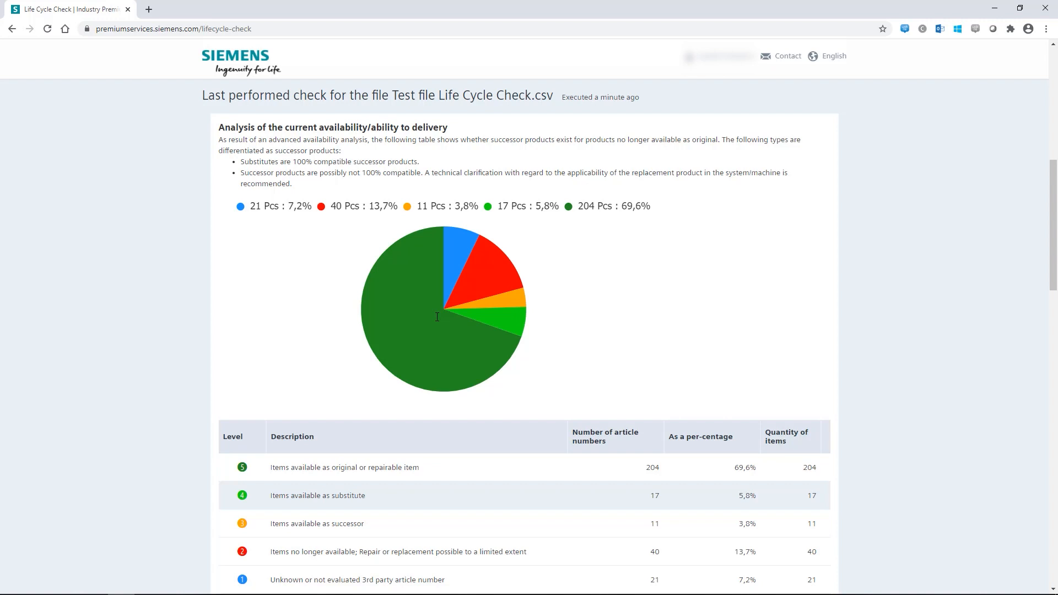
scroll("down", 3)
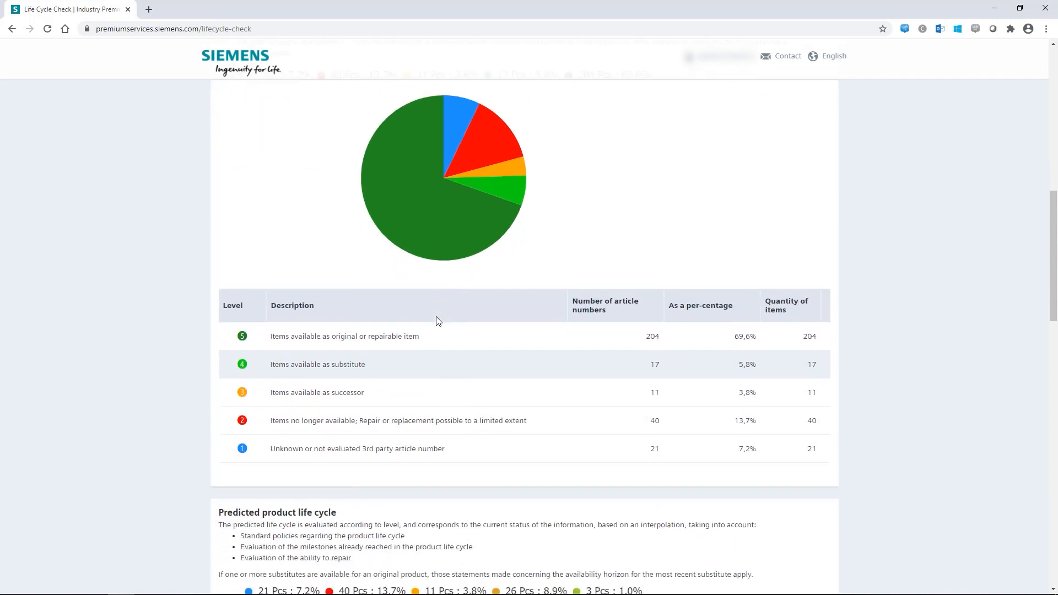
- Scroll down to the Predicted product life cycle chart and its level table
scroll("down", 3)
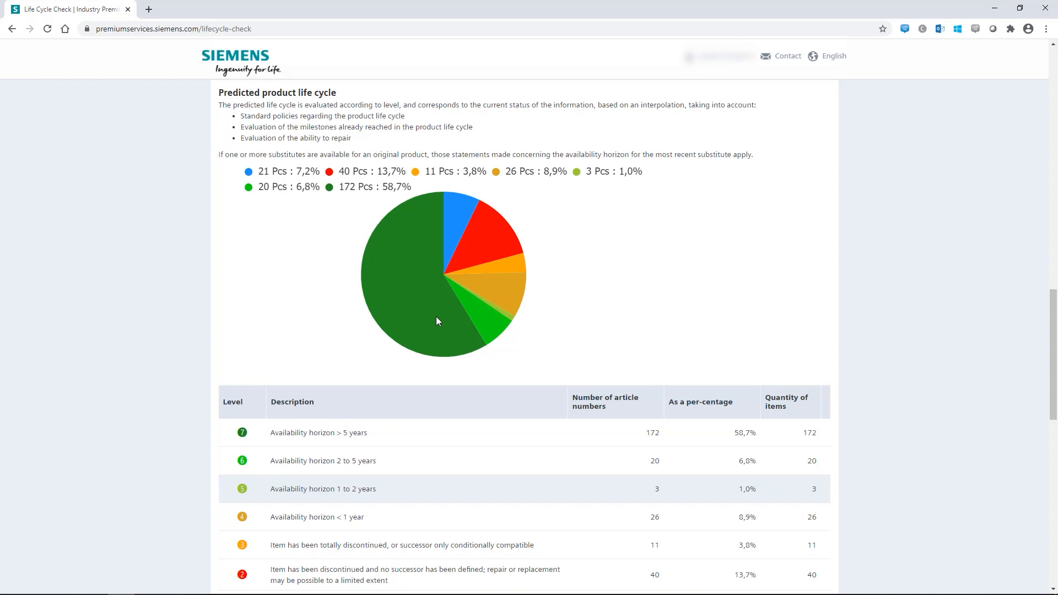
scroll("down", 3)
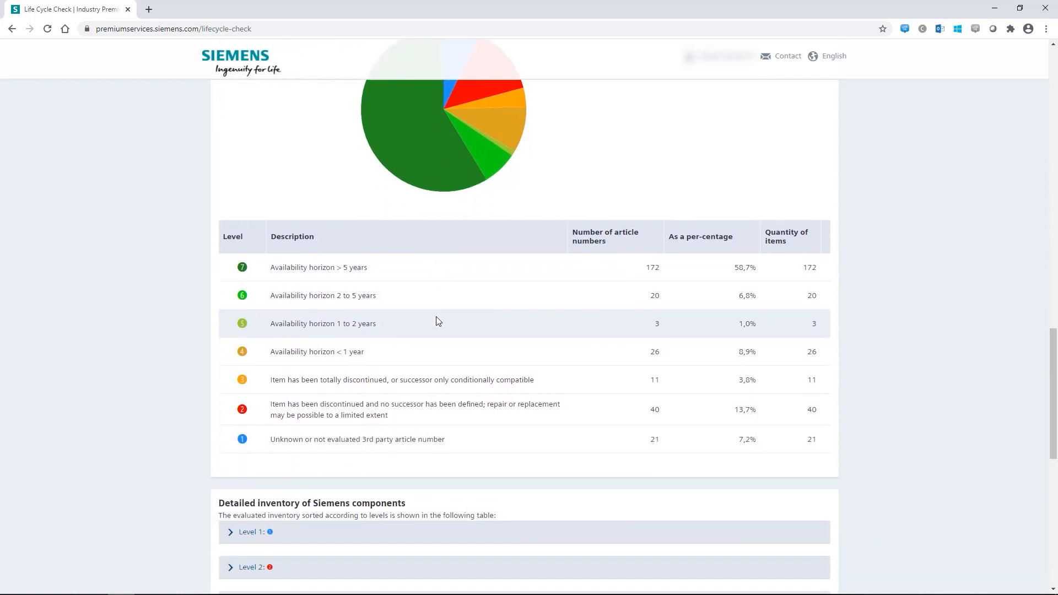
scroll("down", 3)
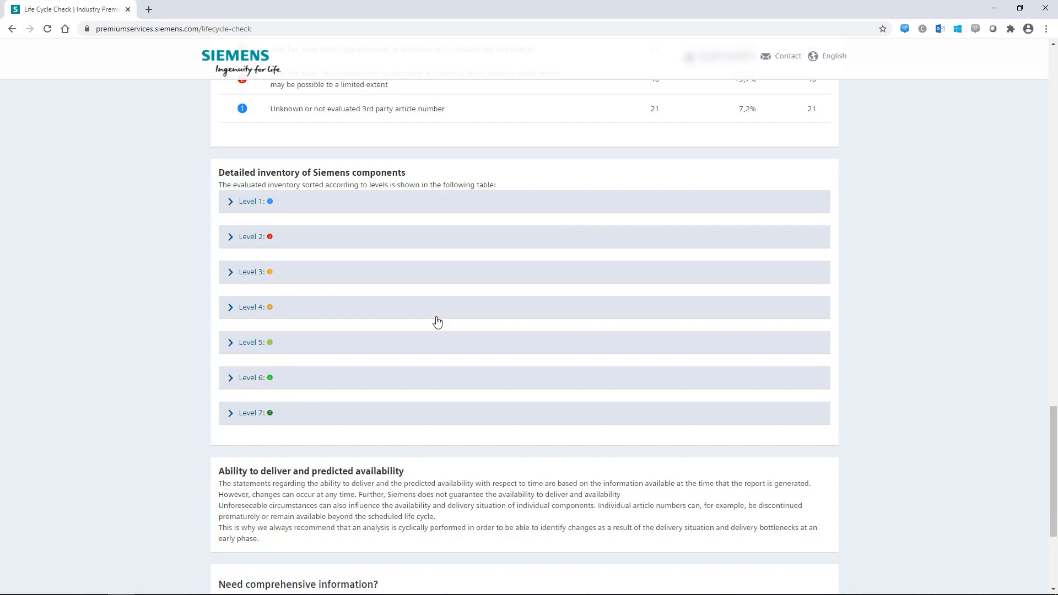
mouse_move(242, 237)
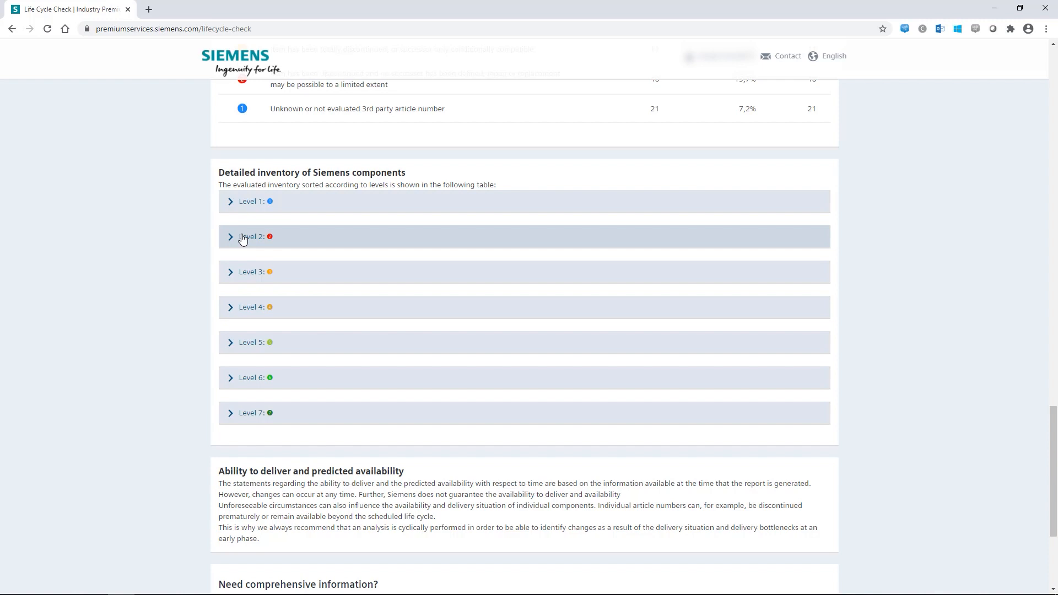
- Expand and collapse the Level 2 discontinued components inventory, then scroll back up
left_click(253, 237)
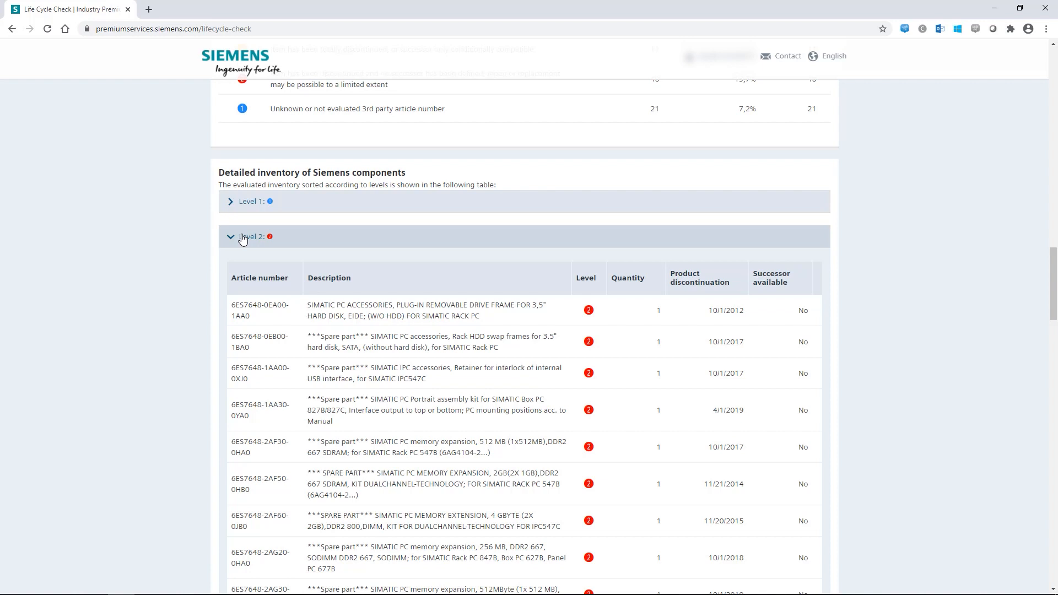
left_click(252, 237)
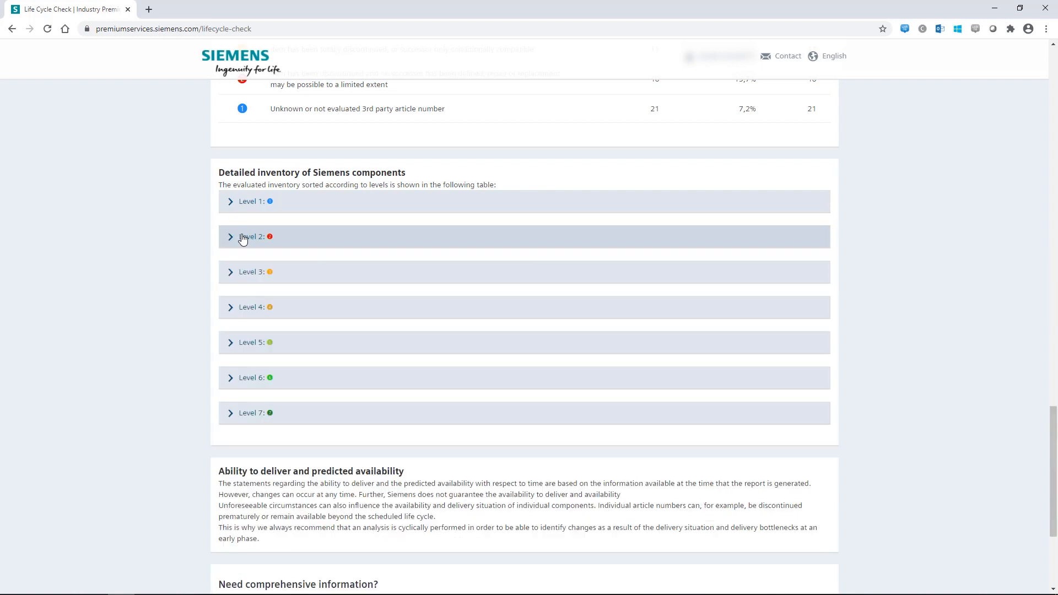
scroll("up", 3)
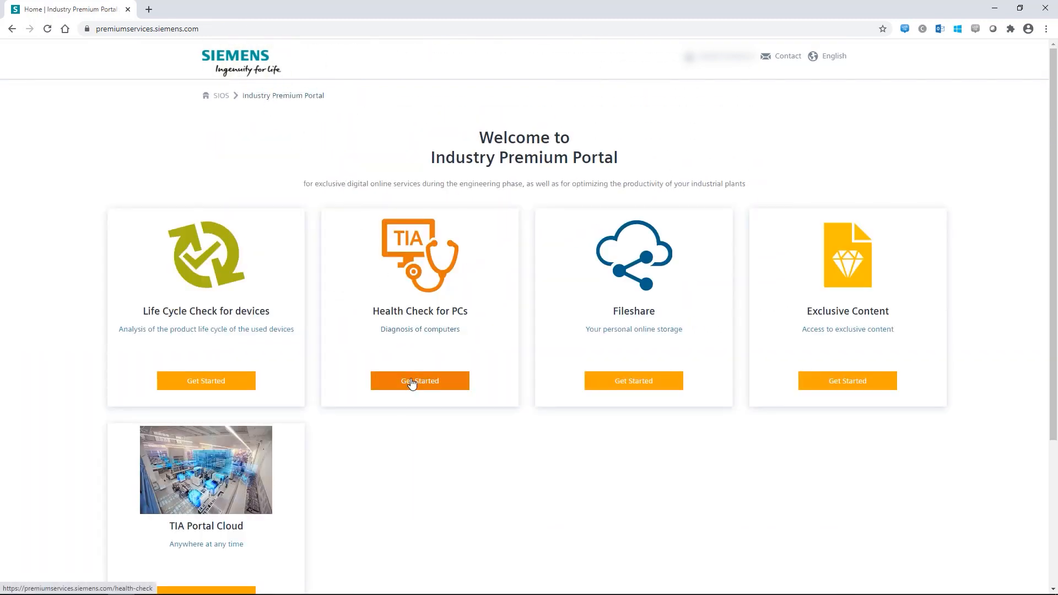
- Enter the Health Check for PCs service and expand its More information section
left_click(419, 380)
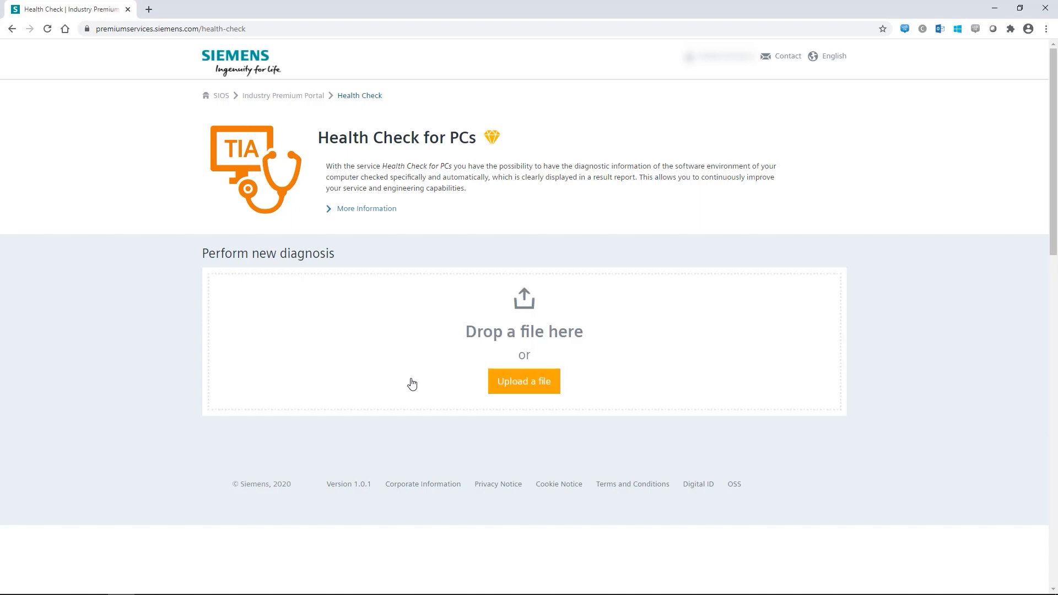
mouse_move(388, 344)
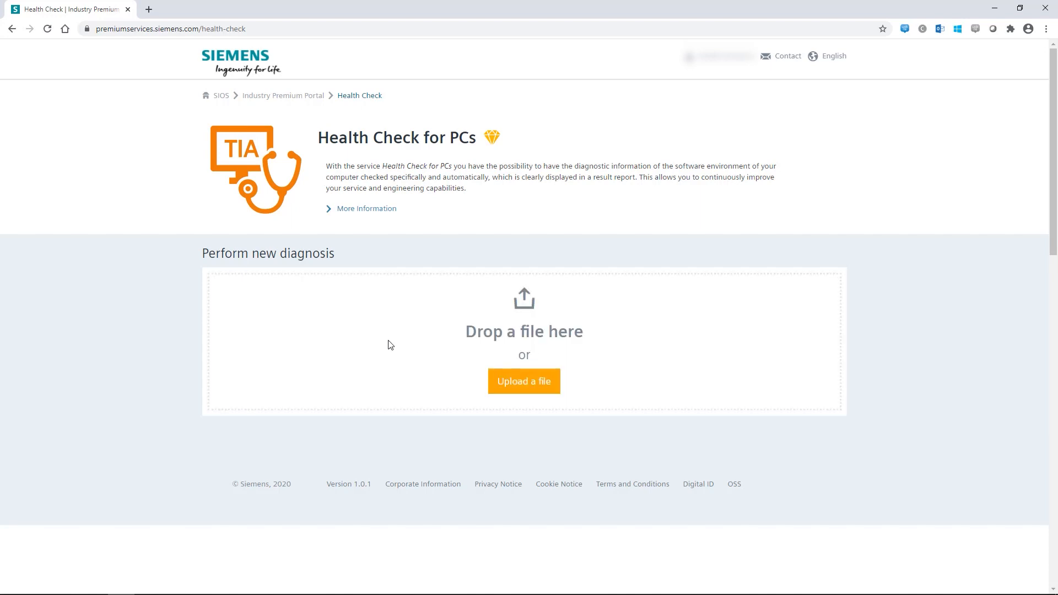
left_click(366, 208)
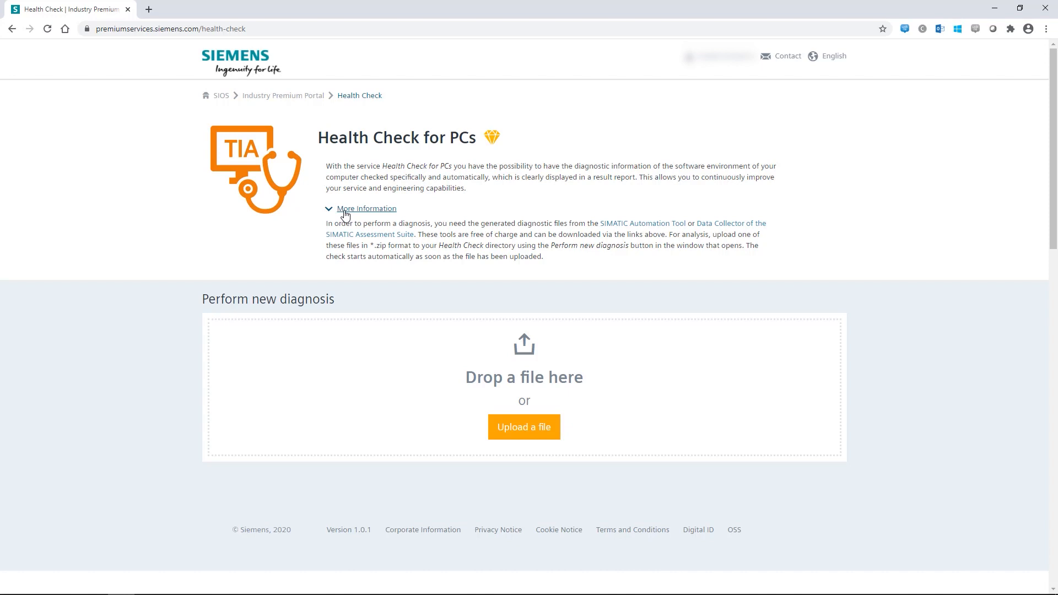
mouse_move(524, 426)
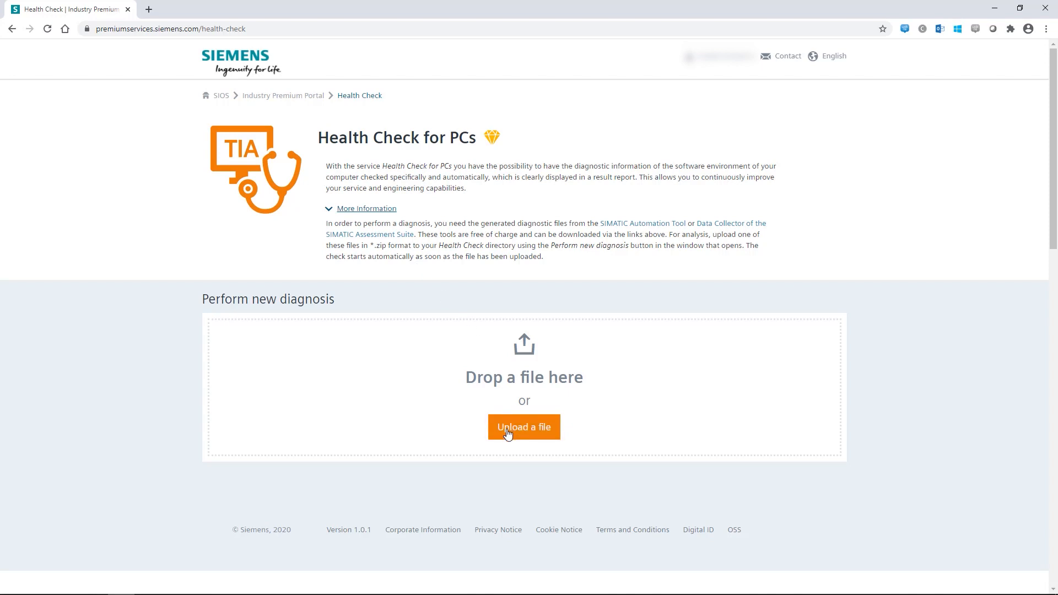
- Upload Test file Health Check.zip to run a new PC diagnosis
left_click(523, 426)
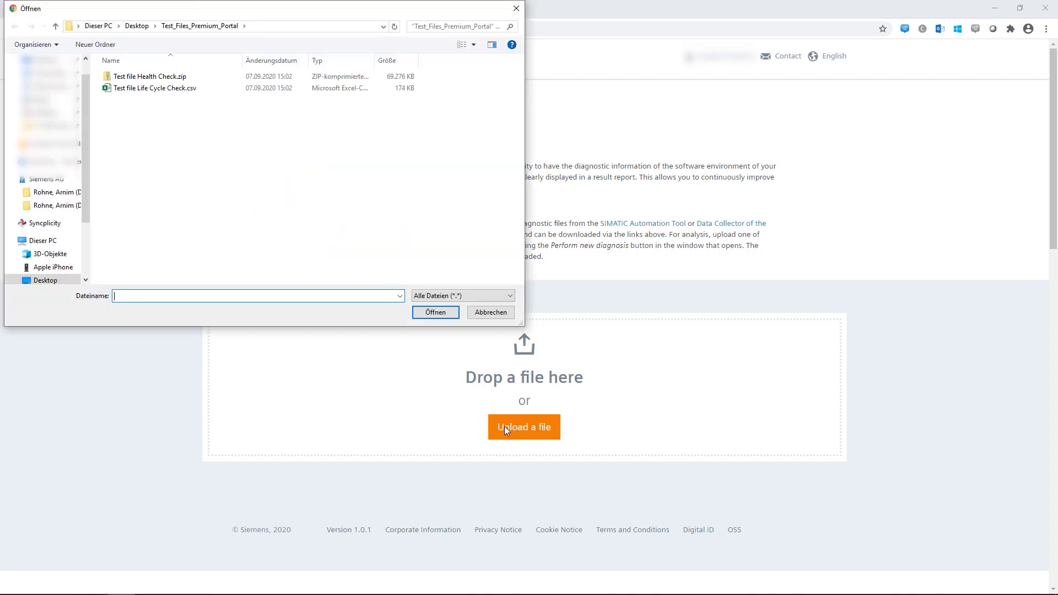
left_click(149, 76)
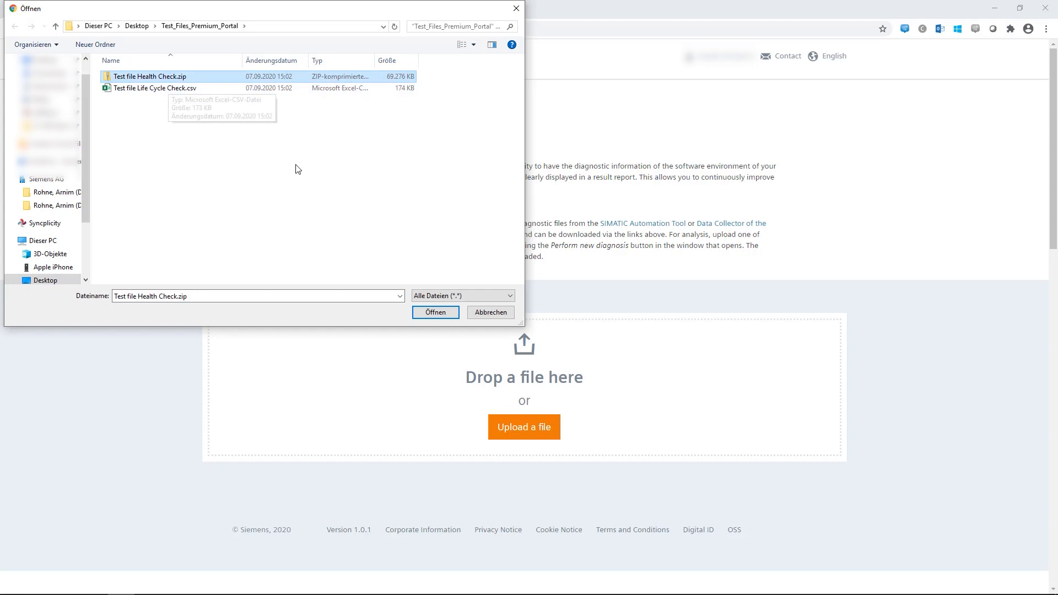
left_click(435, 312)
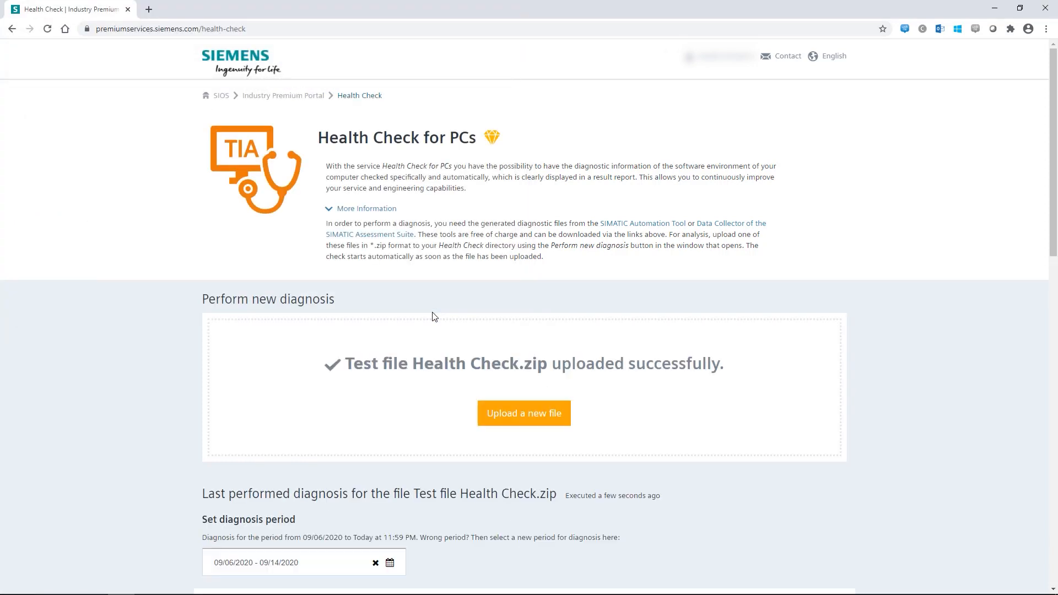
- Scroll through the diagnosis results and expand the Disconnected network adapters check
scroll("down", 3)
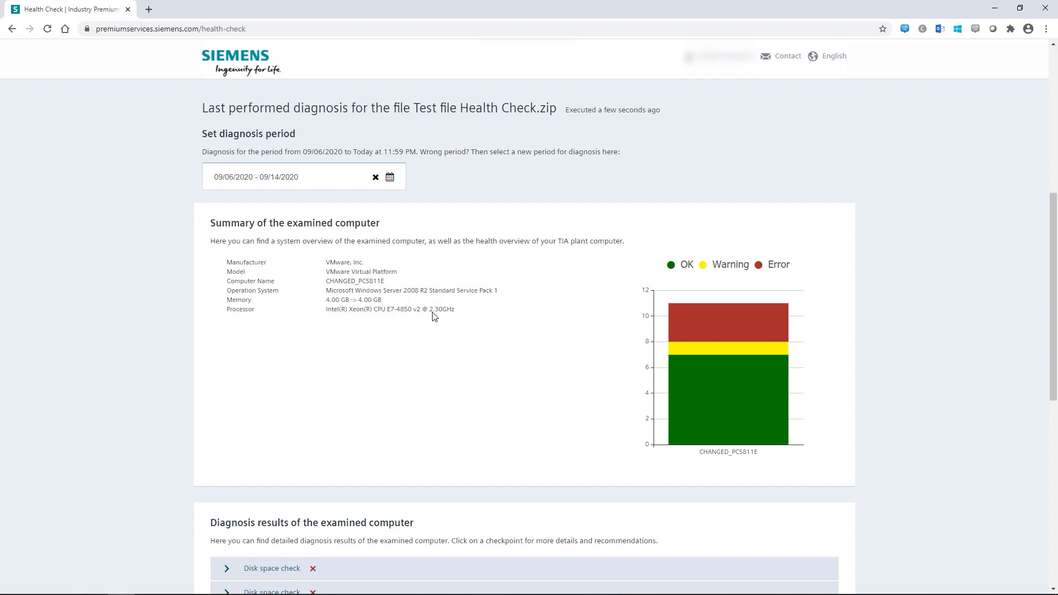
scroll("down", 3)
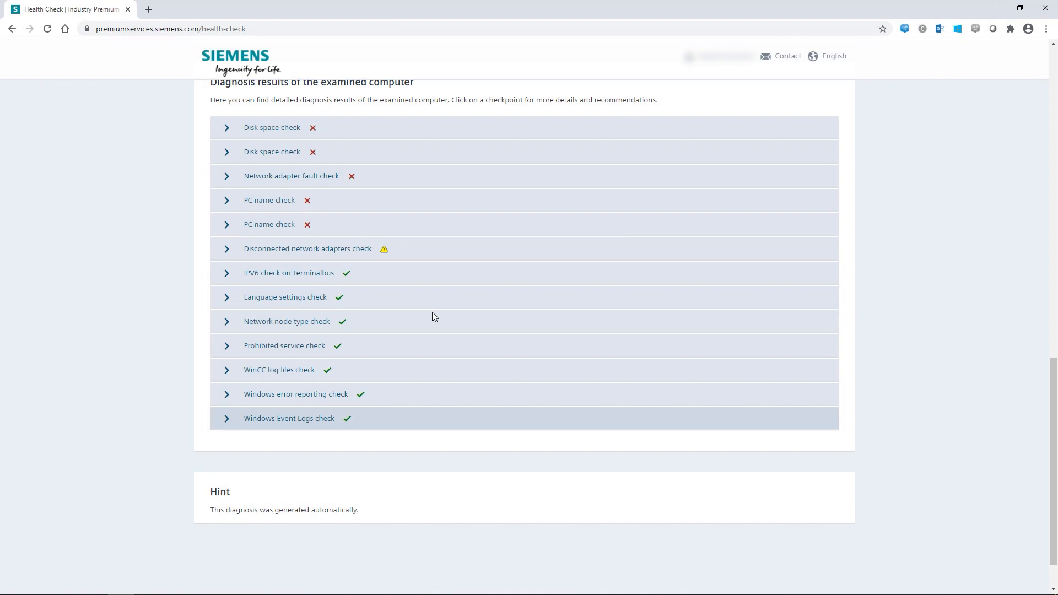
left_click(307, 248)
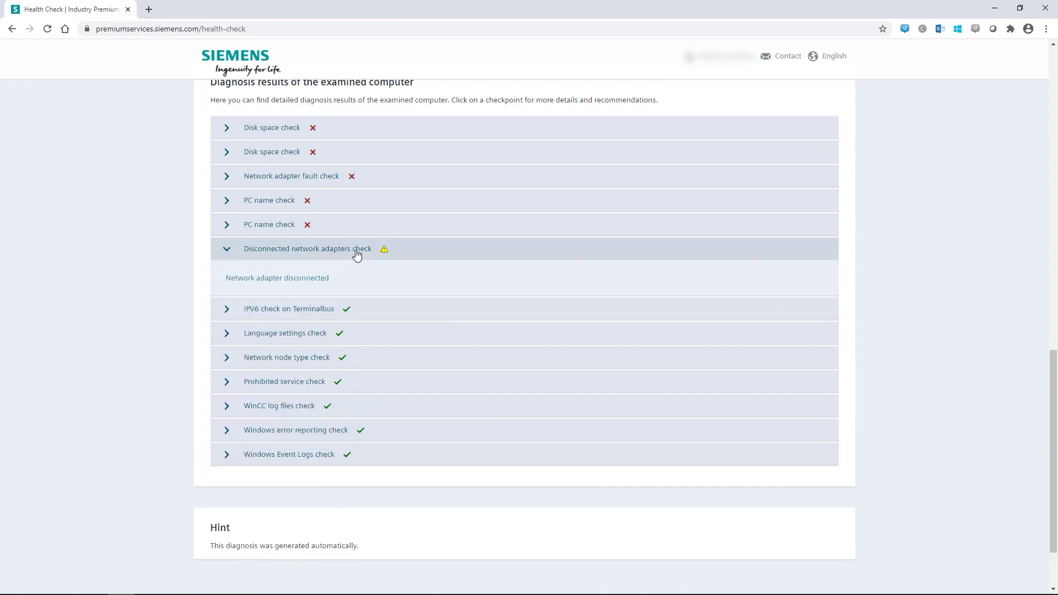
scroll("up", 3)
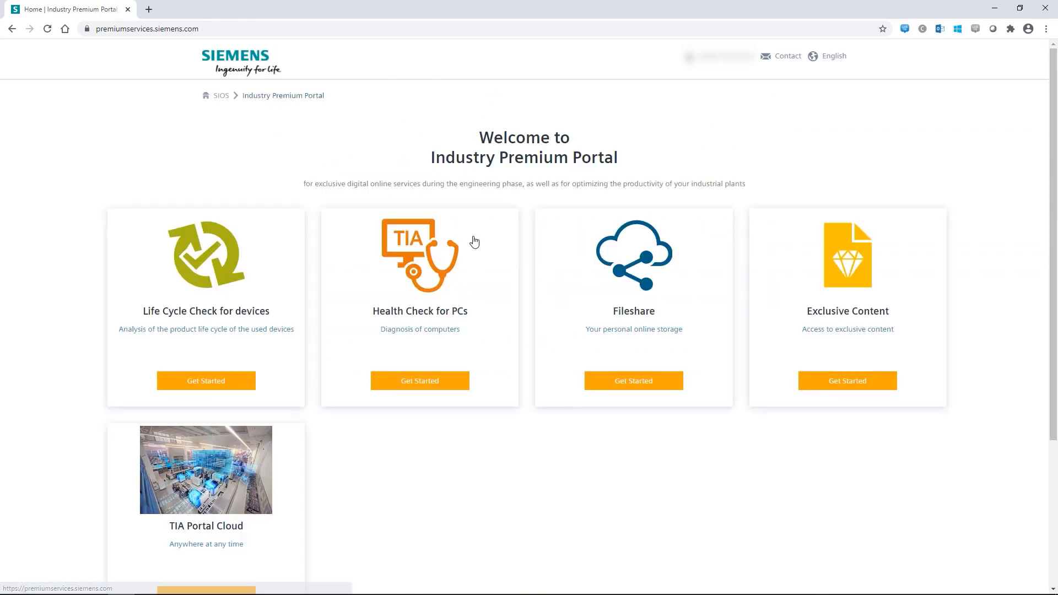
left_click(633, 380)
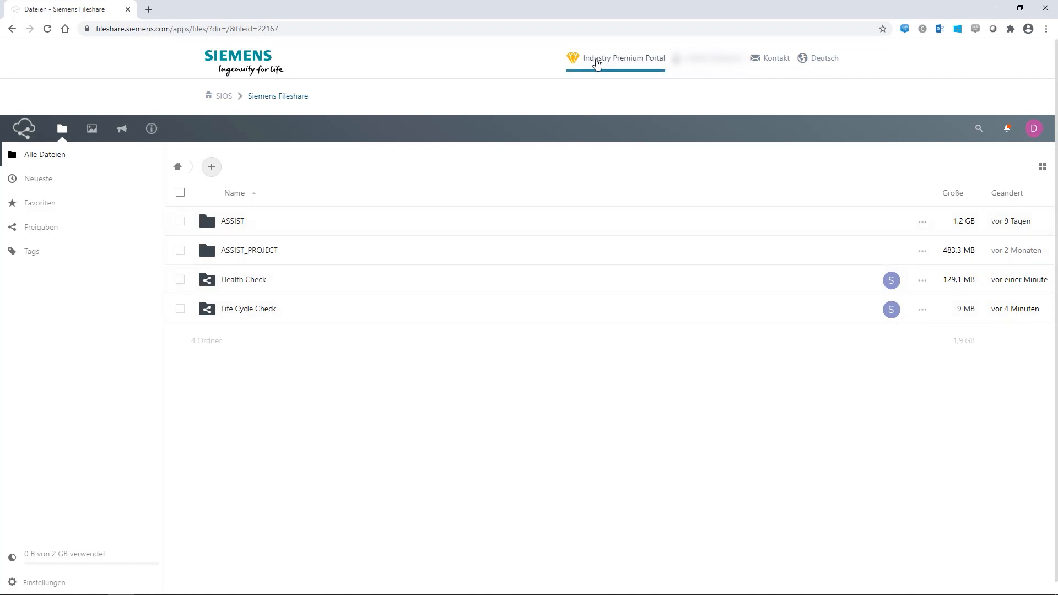
left_click(622, 58)
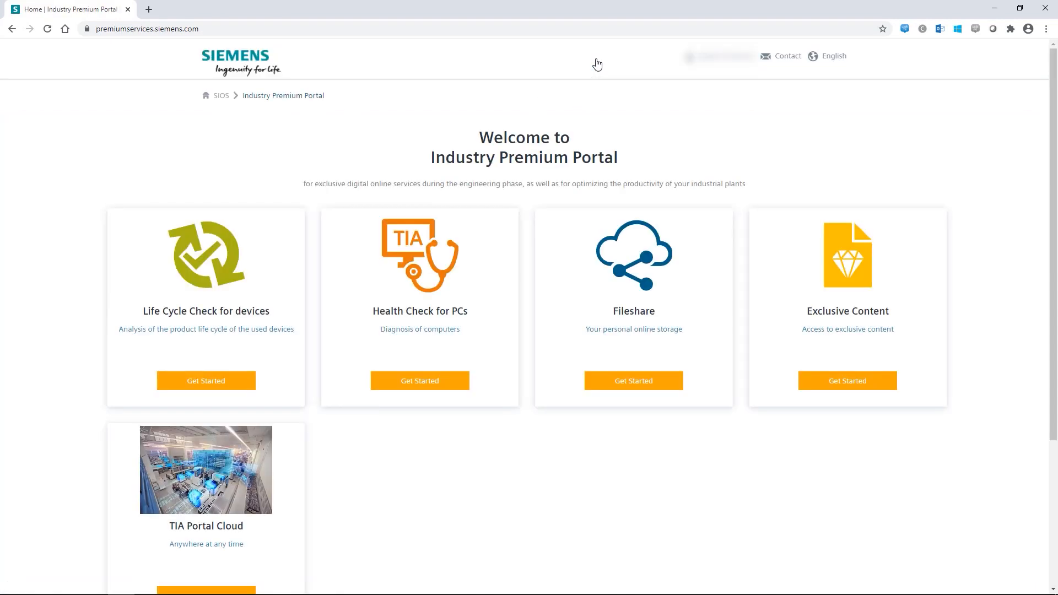
mouse_move(819, 289)
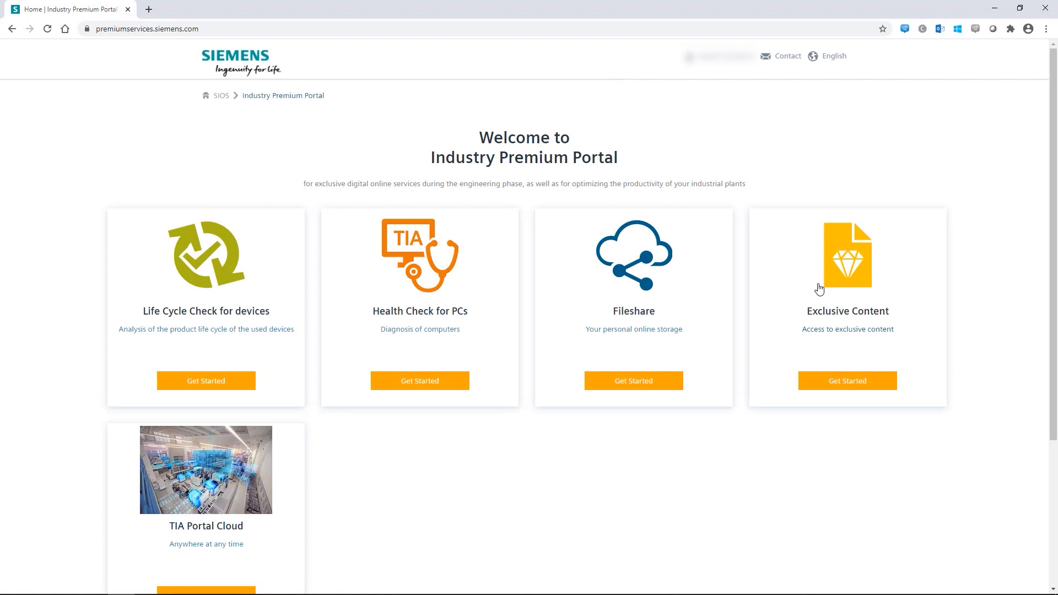
- Enter Exclusive Content and view entry 109764471, the Software Archive downloads overview
left_click(846, 380)
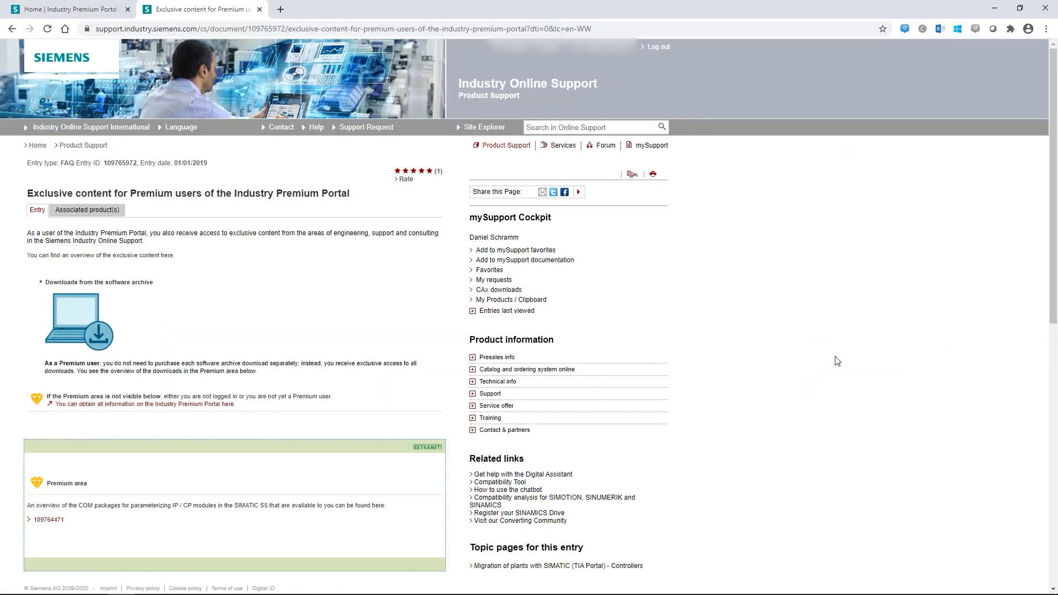
mouse_move(708, 343)
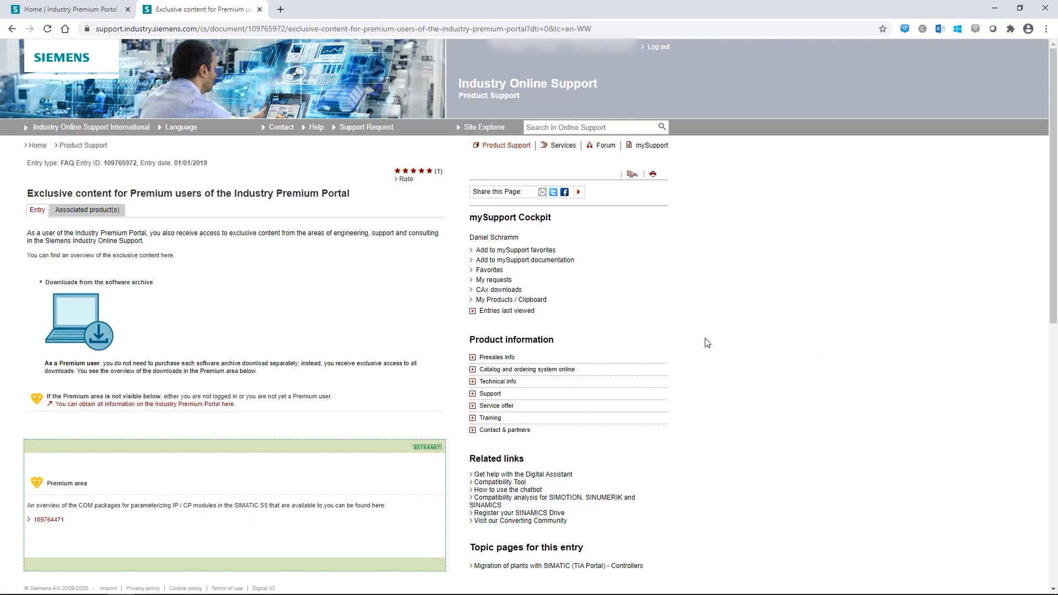
mouse_move(176, 333)
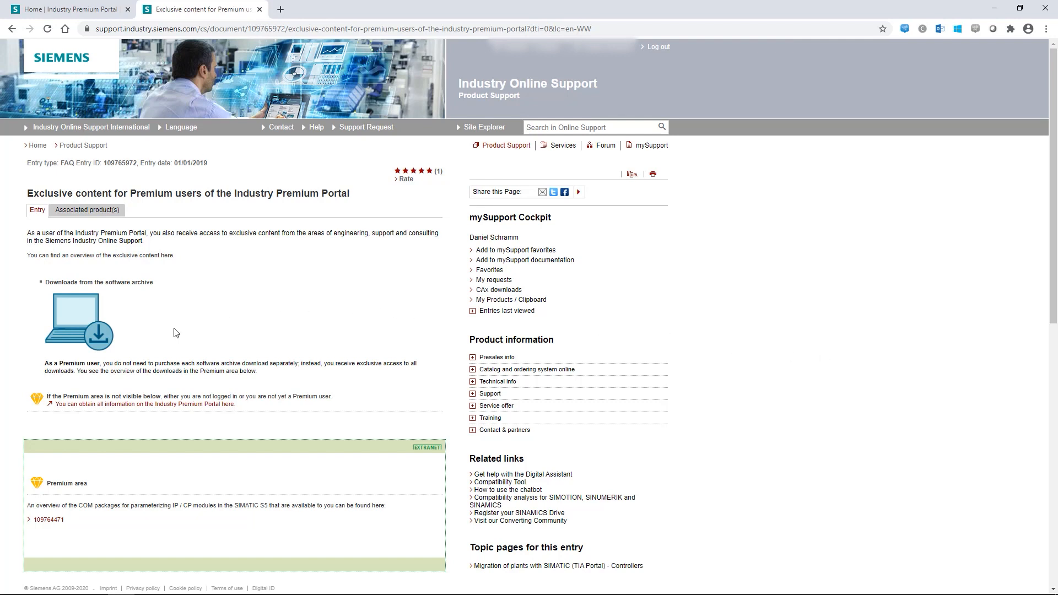
scroll("down", 3)
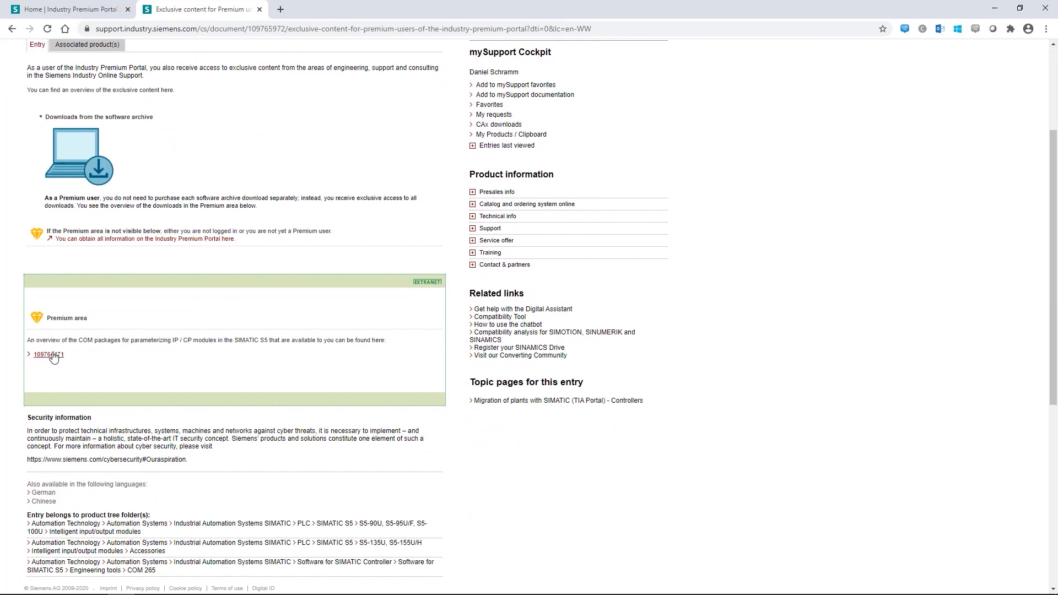
left_click(48, 353)
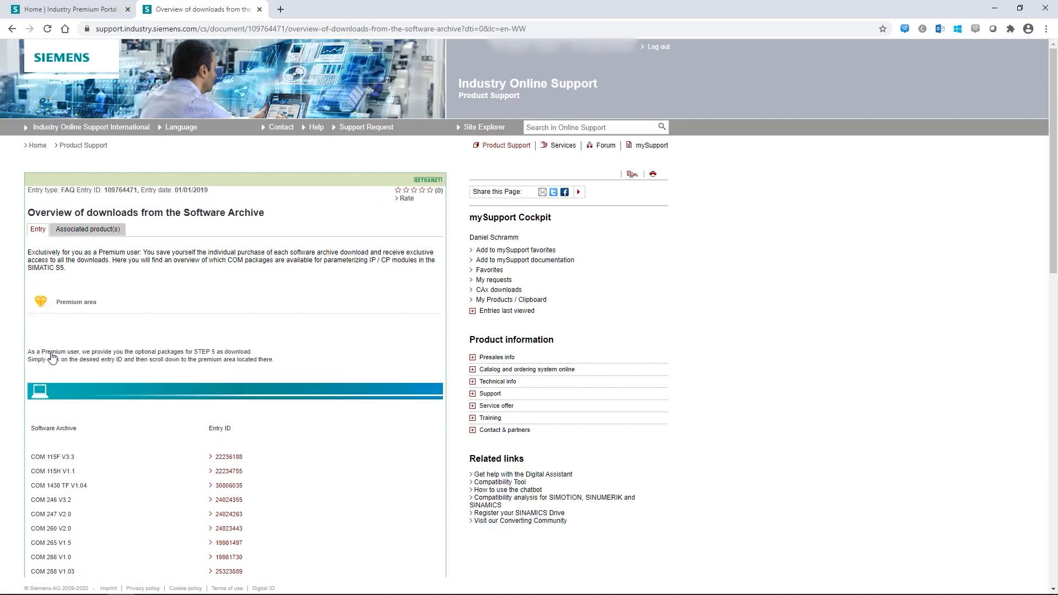
scroll("down", 3)
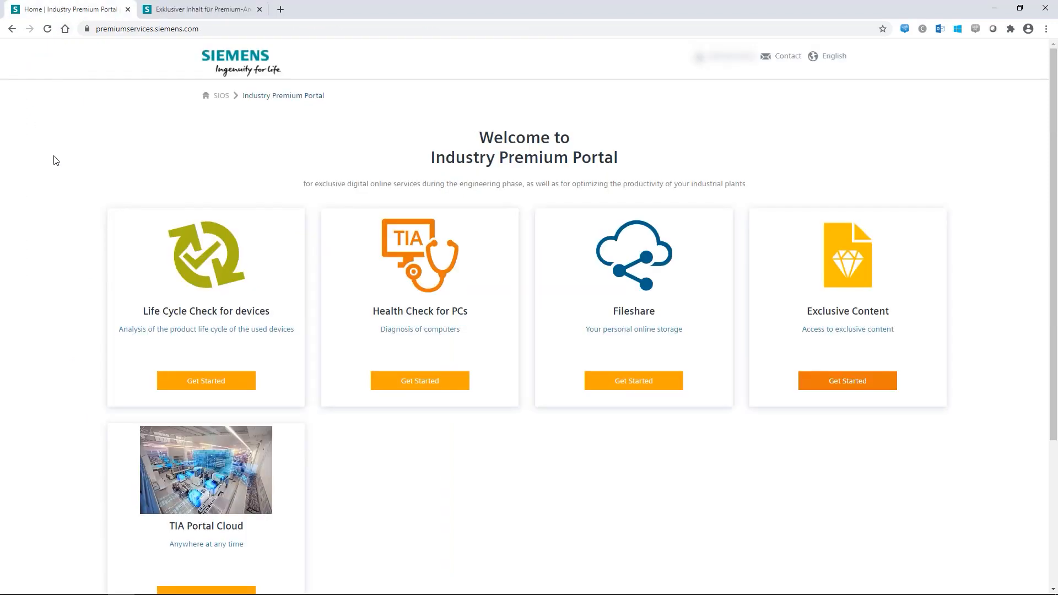
- Get started with TIA Portal Cloud 16 Promo and launch its remote cloud desktop session
scroll("down", 3)
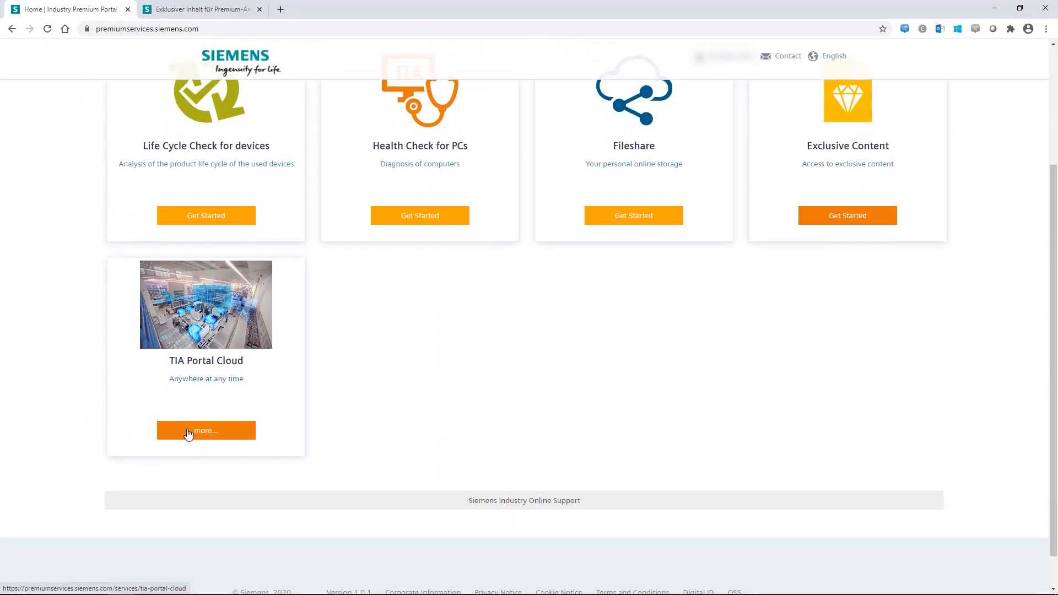
left_click(206, 431)
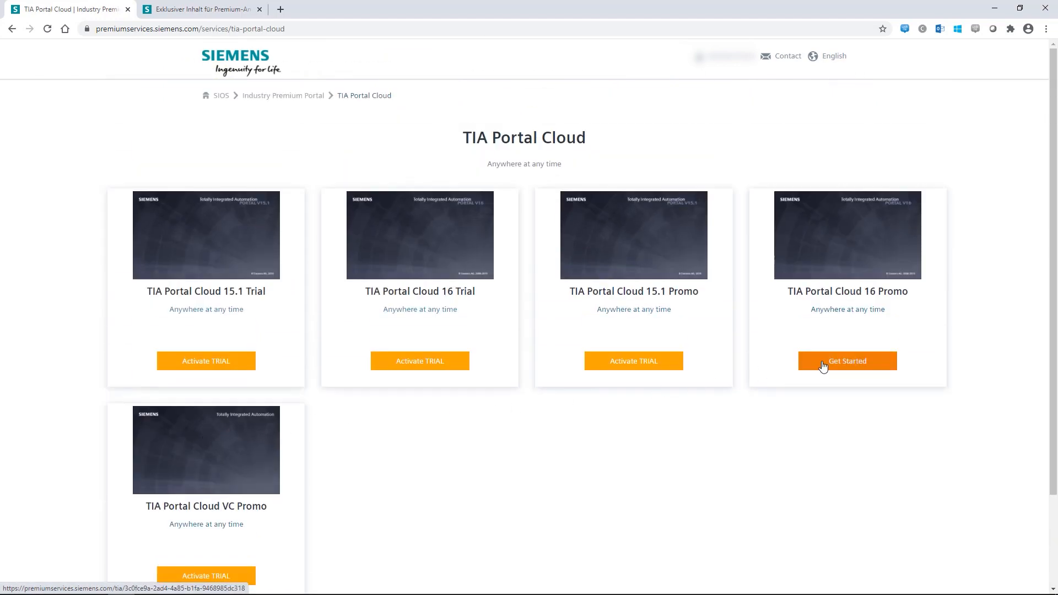
left_click(847, 361)
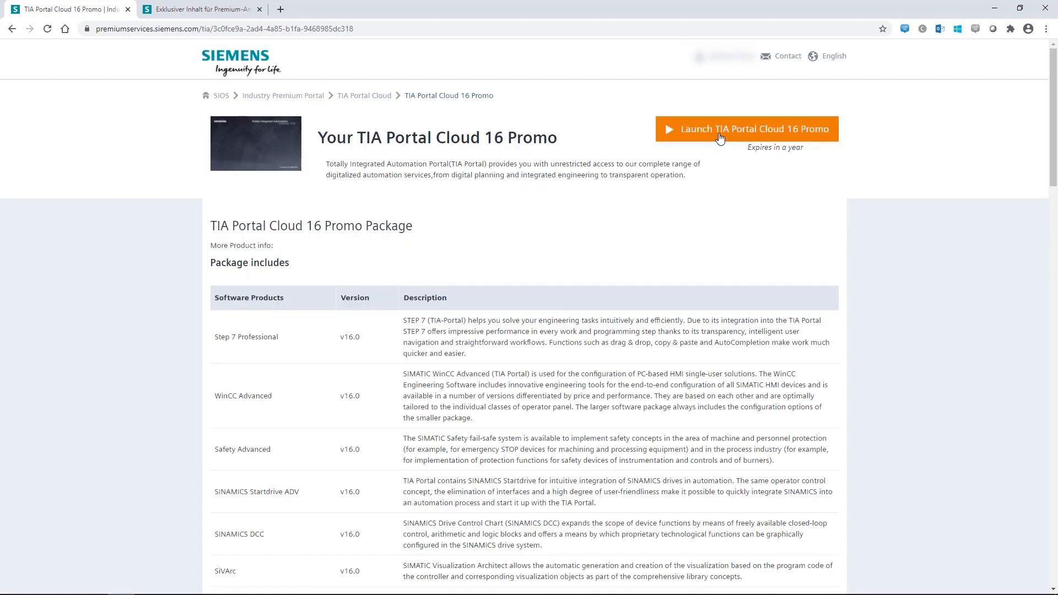
left_click(747, 129)
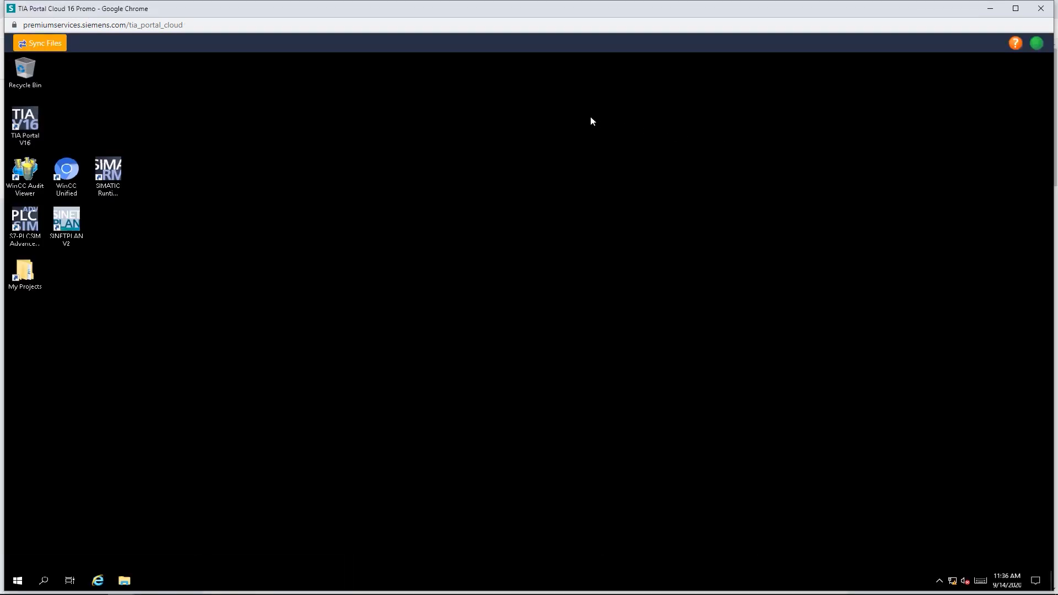
- Start TIA Portal V16 from the cloud desktop icon
left_click(26, 126)
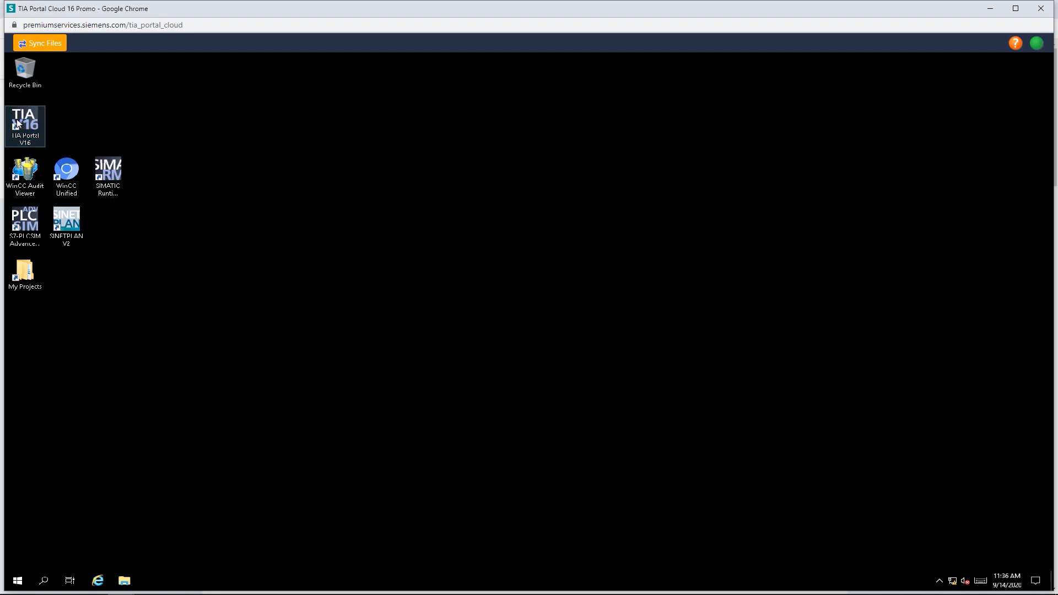
double_click(26, 126)
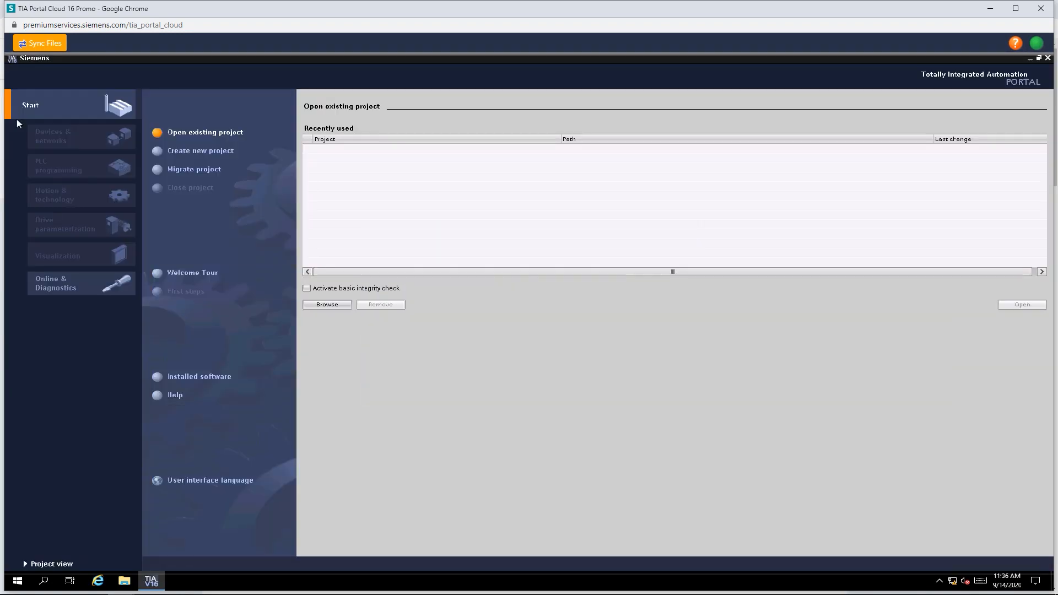
mouse_move(867, 159)
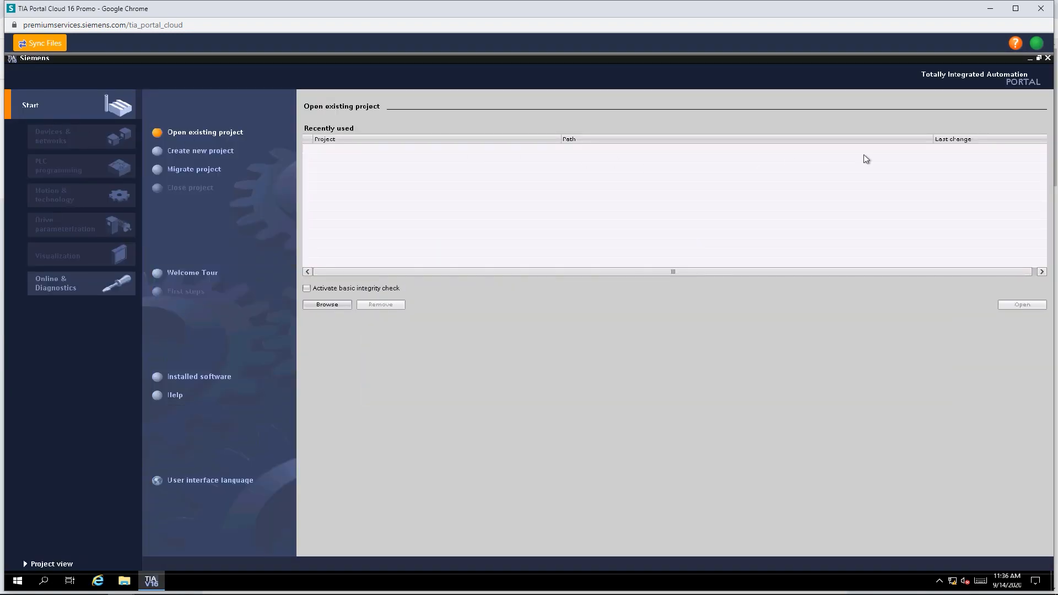
- Close the cloud session, confirm Verlassen, and return to the Industry Premium Portal welcome page
left_click(1042, 8)
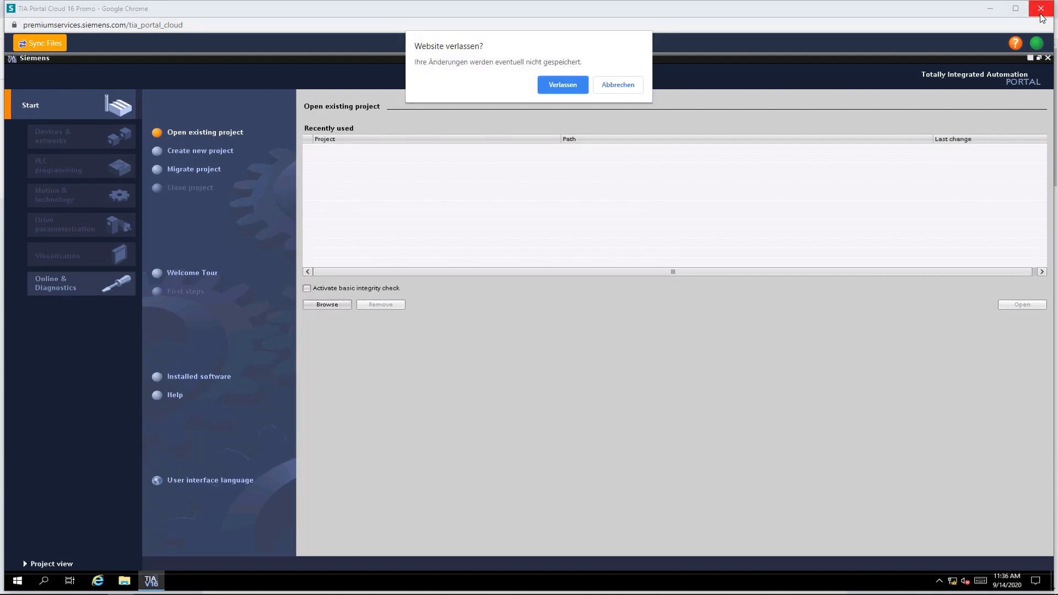
left_click(562, 85)
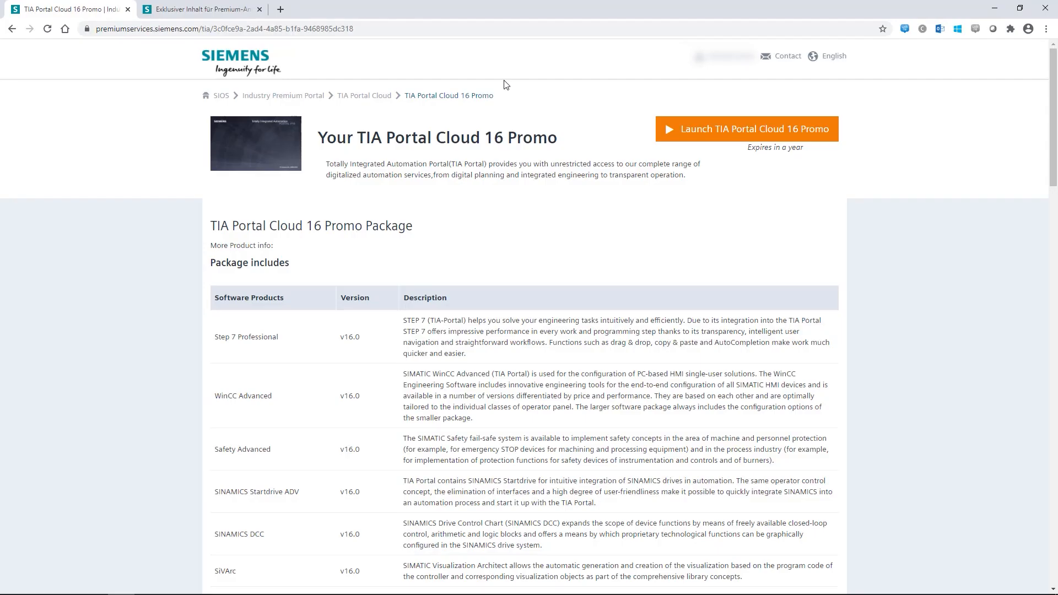
left_click(283, 95)
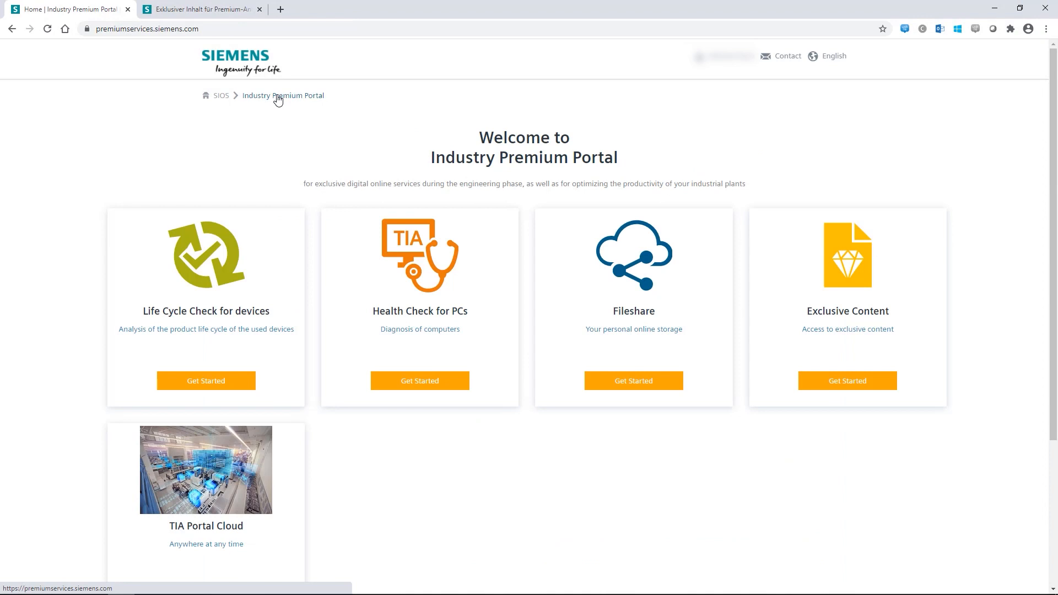